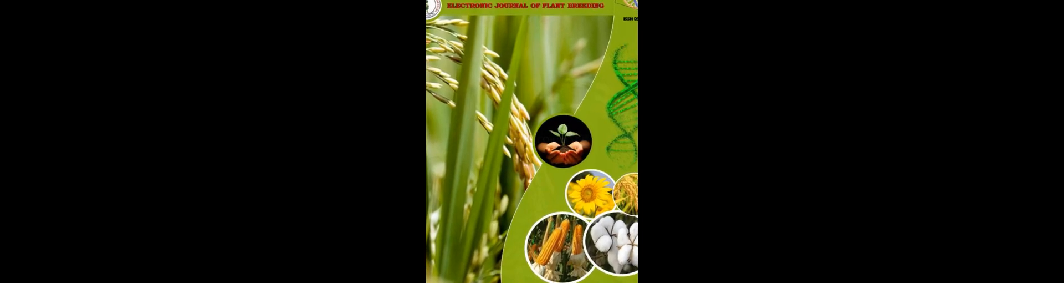
pyautogui.scroll(-3)
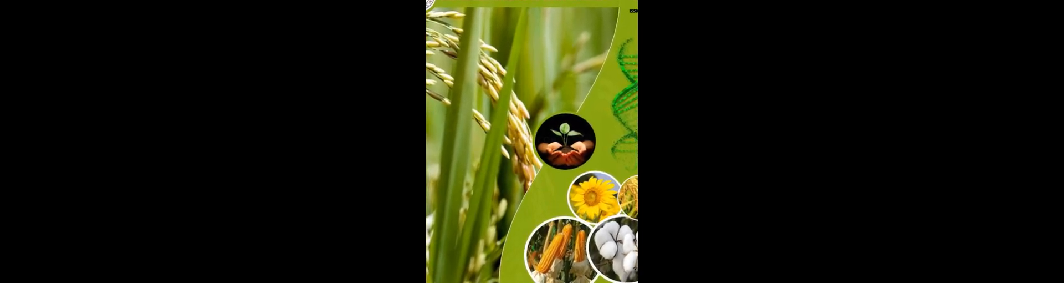